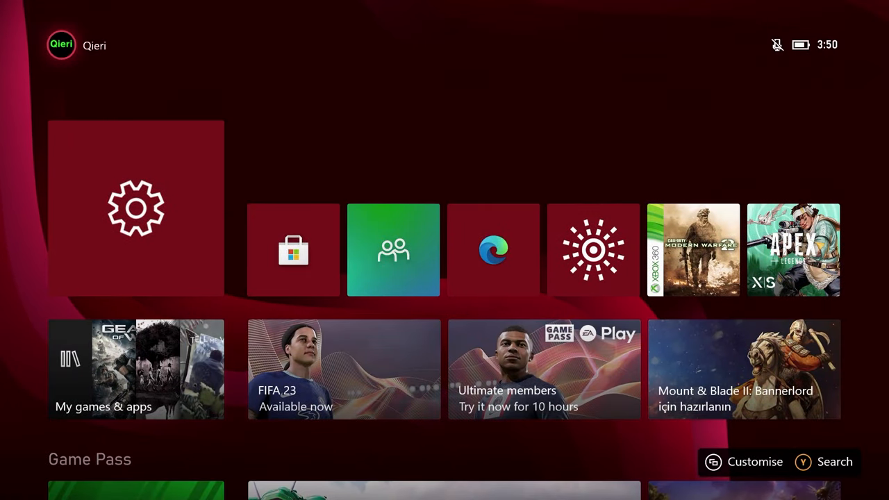
Step: Reach the signed-in profile's Privacy & online safety page from Home
left_click(62, 45)
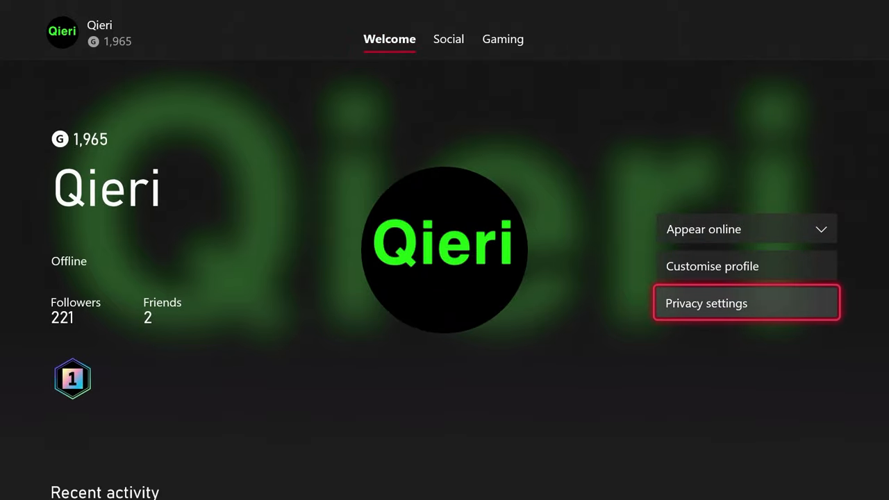
left_click(746, 303)
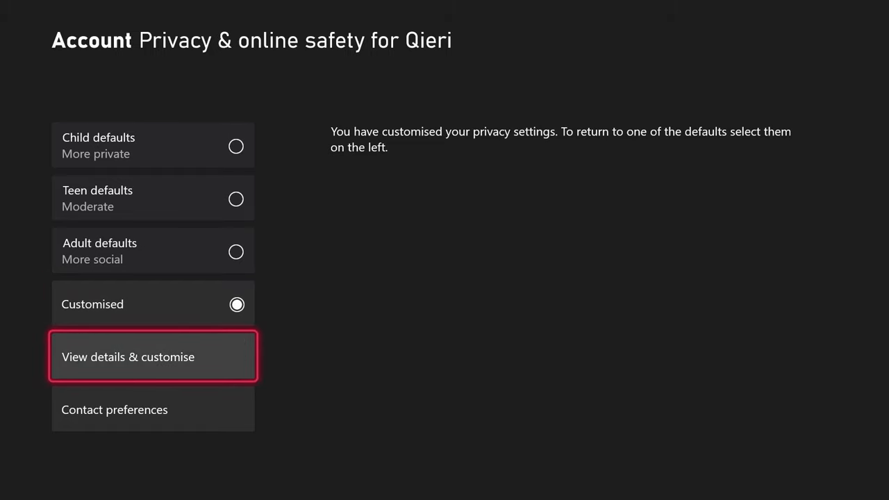
Step: View the customised privacy details and enter Communication & multiplayer options
left_click(128, 356)
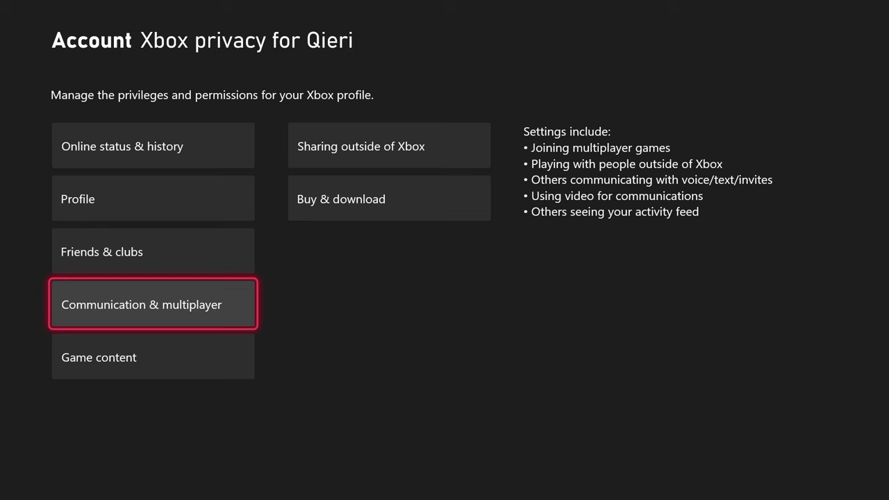
left_click(152, 303)
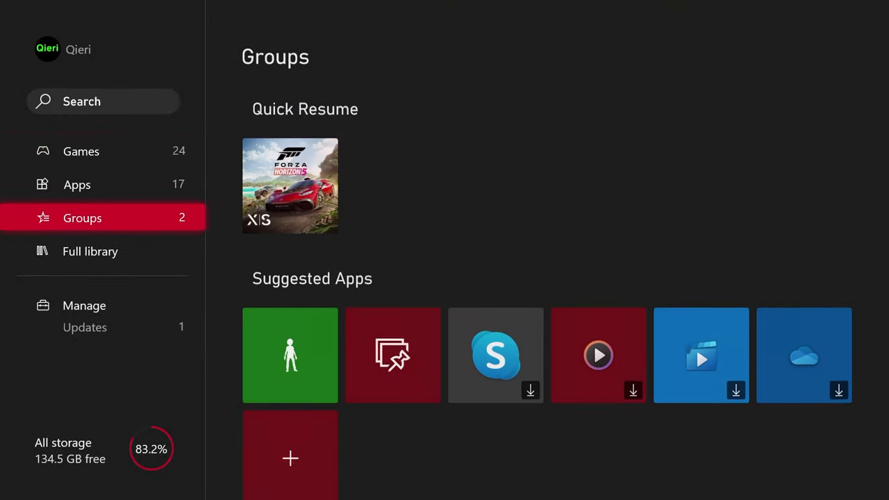
Step: Browse the 24-game Games grid, then switch to the Full library of all games
left_click(81, 151)
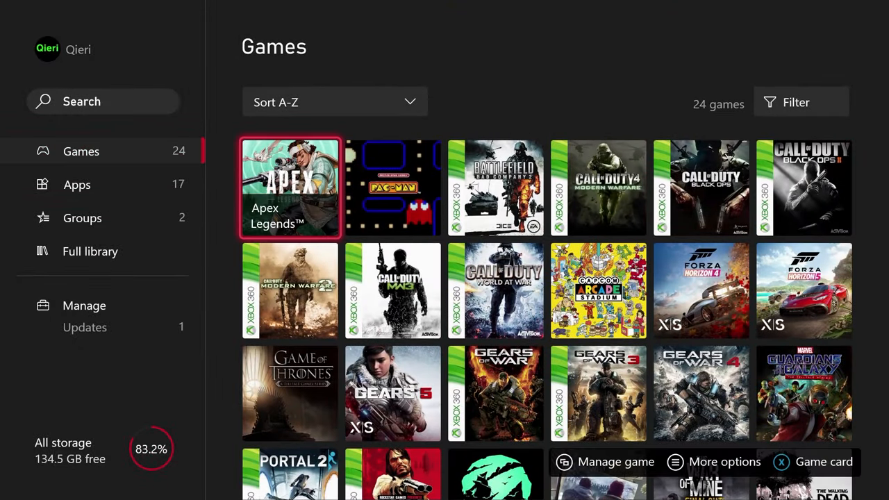
left_click(597, 291)
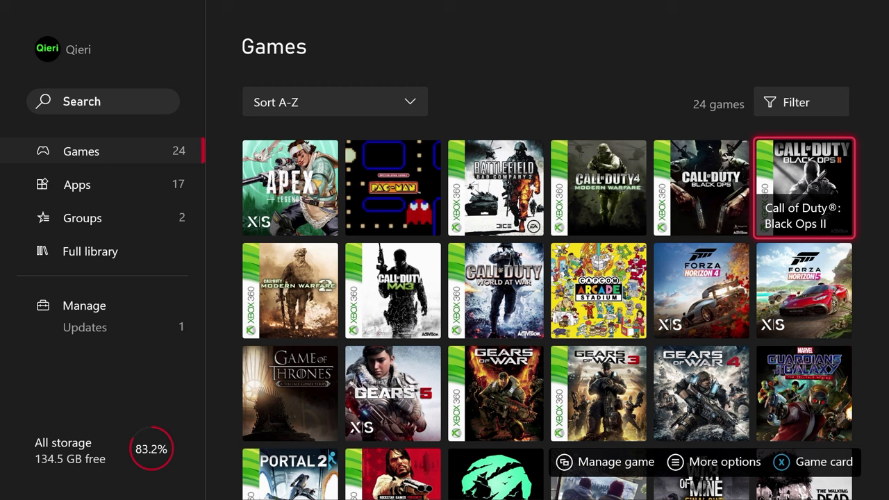
scroll("down", 3)
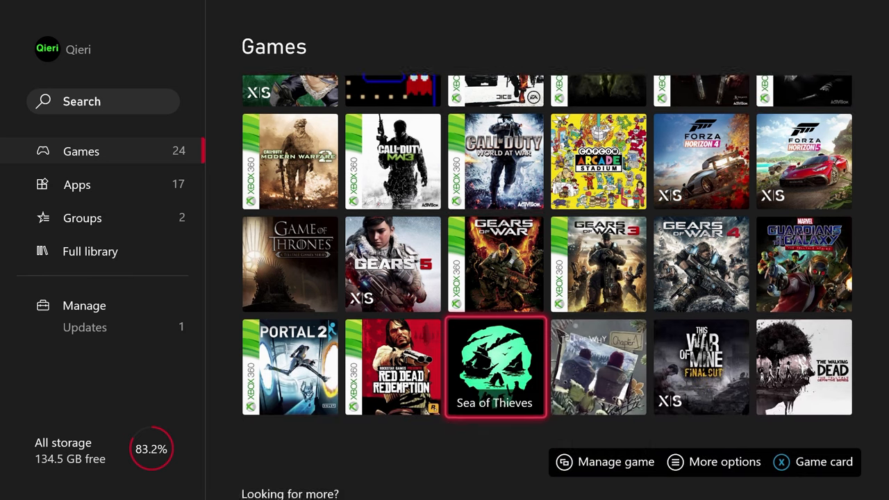
left_click(90, 251)
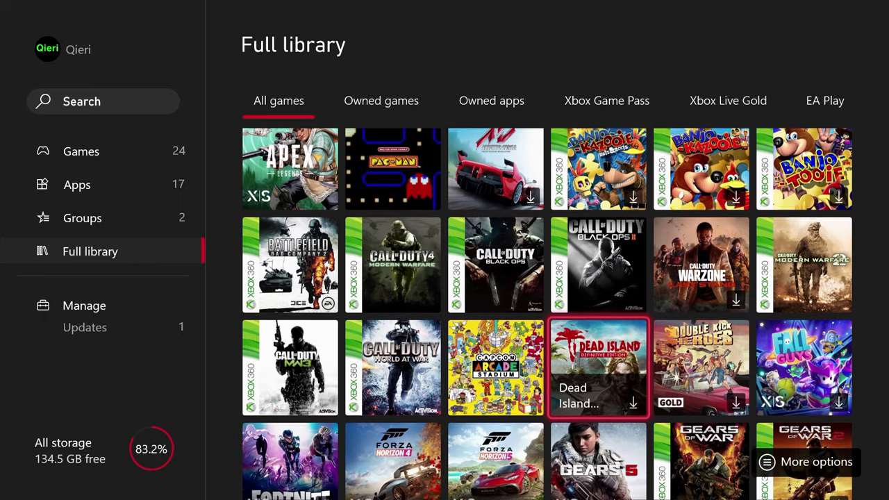
Step: Scroll through all 51 titles in the Full library looking for crossplay games
scroll("down", 3)
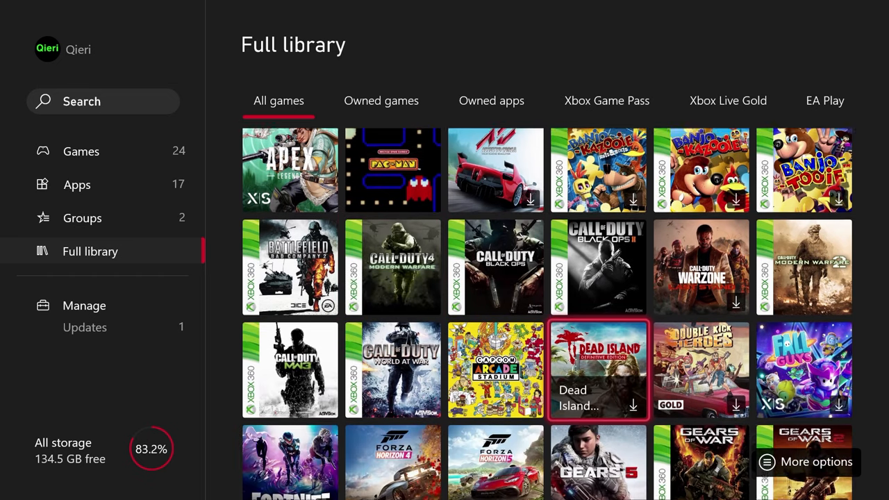
scroll("down", 3)
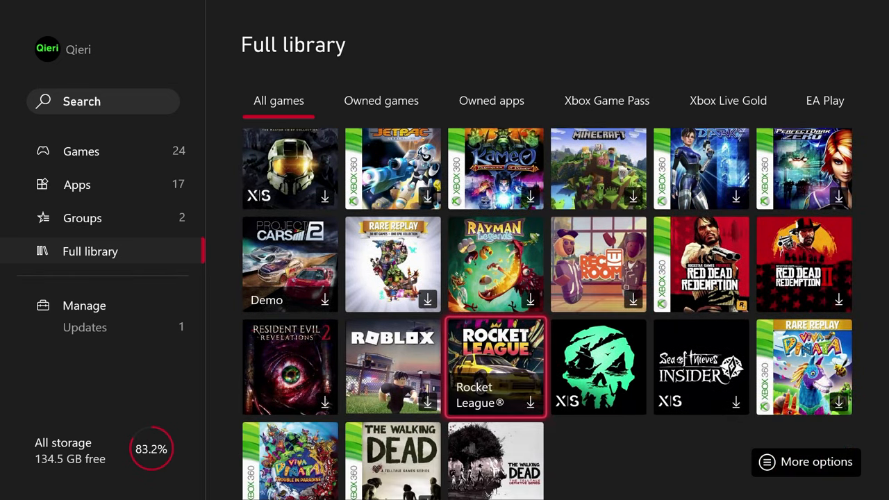
scroll("down", 3)
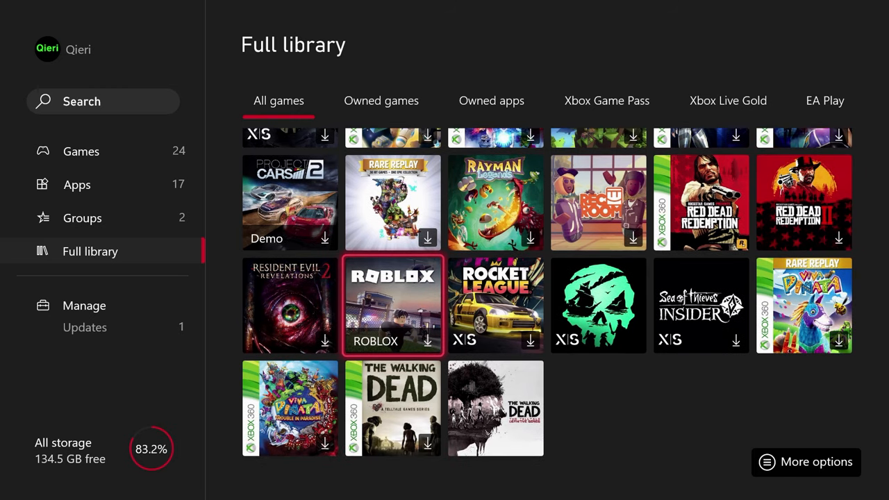
scroll("down", 3)
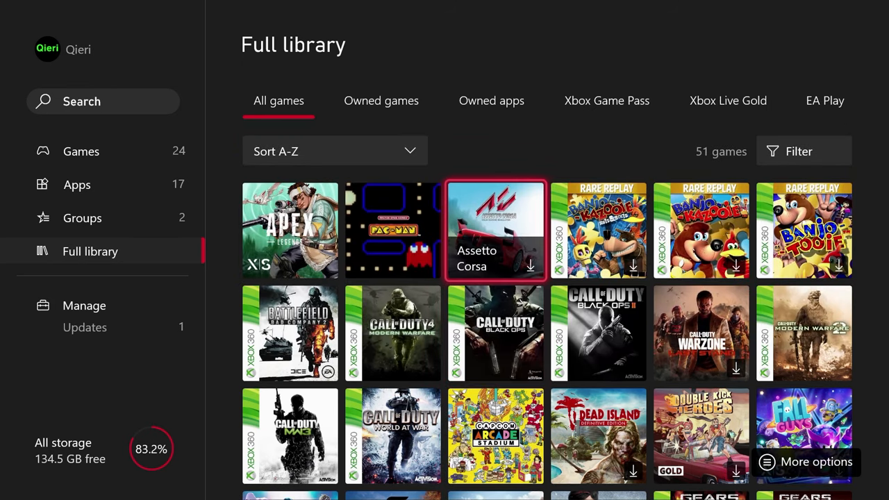
scroll("down", 3)
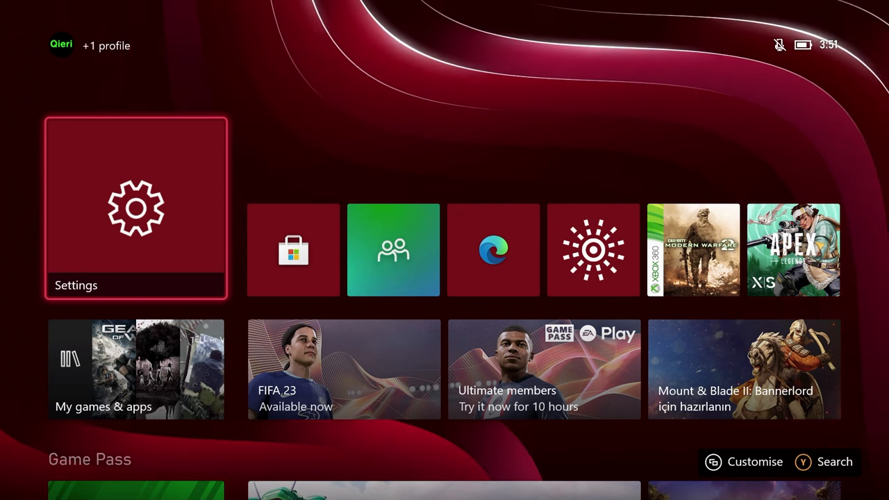
key("Down")
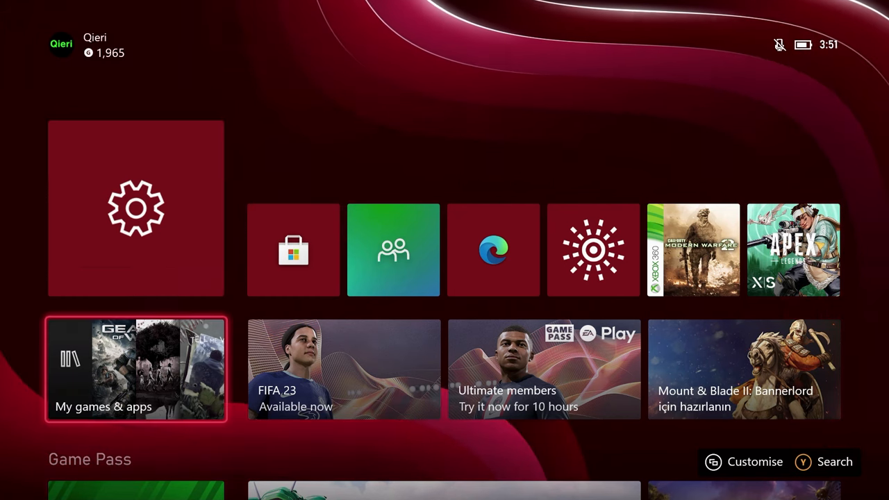